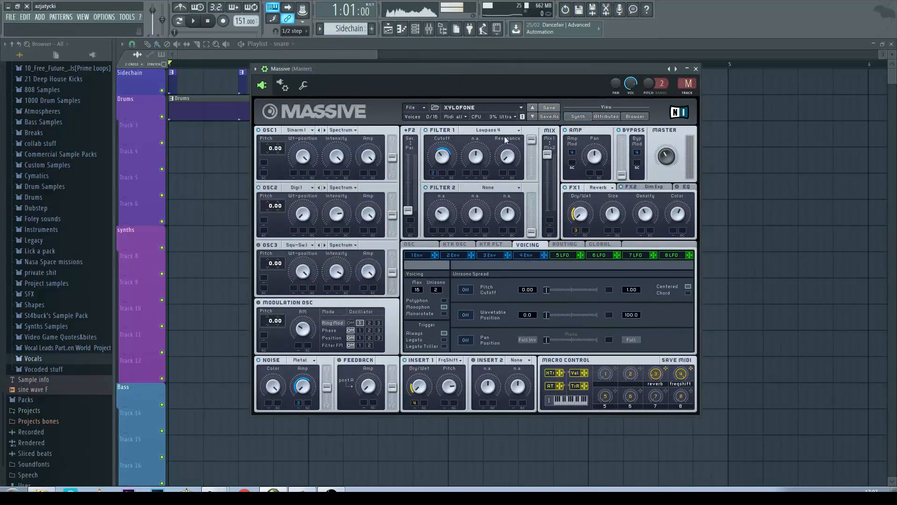
mouse_move(575, 101)
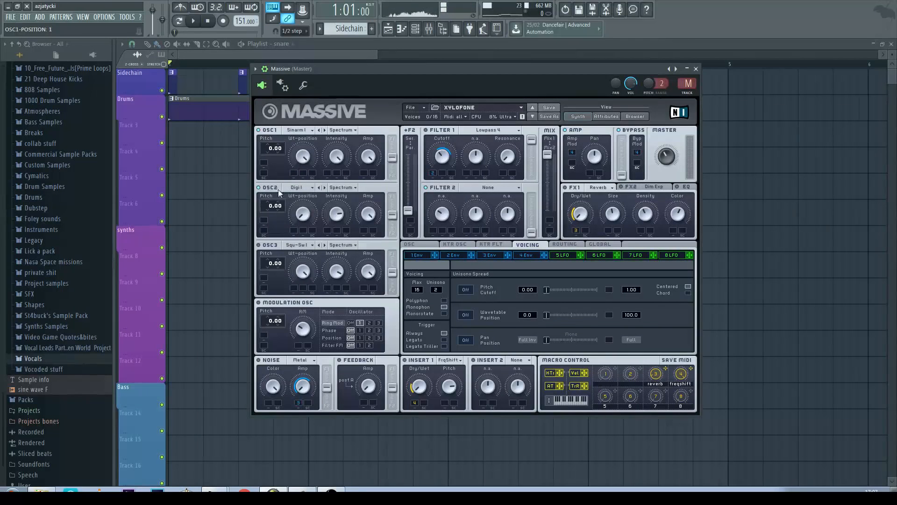
Step: Switch Filter 1 to the Lowpass 4 filter type
left_click(298, 186)
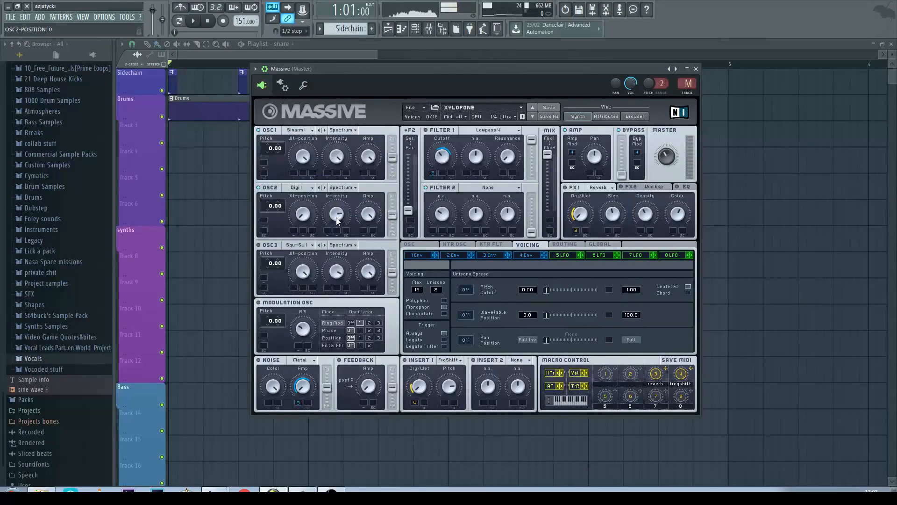
mouse_move(433, 159)
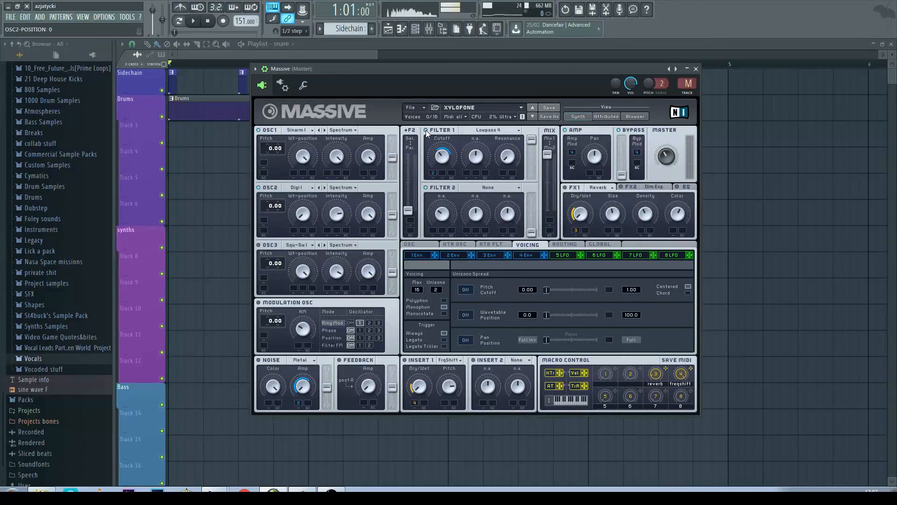
left_click(496, 130)
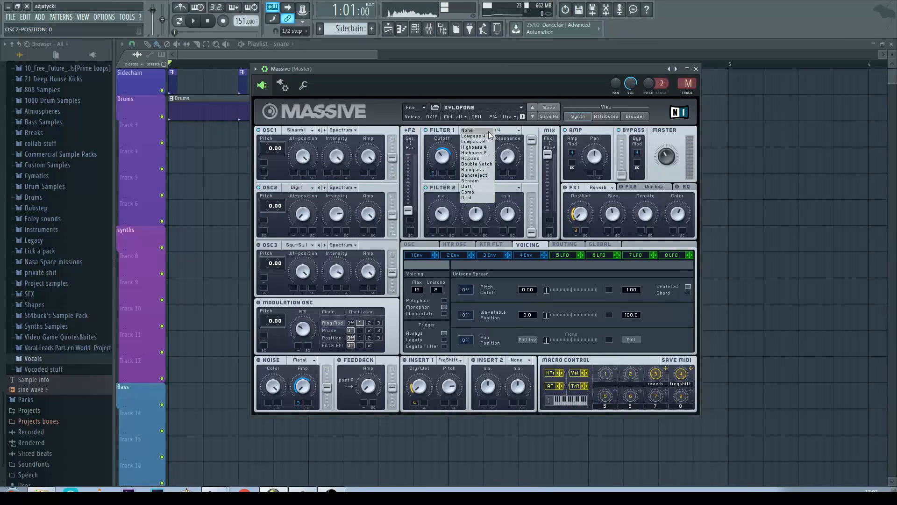
left_click(474, 135)
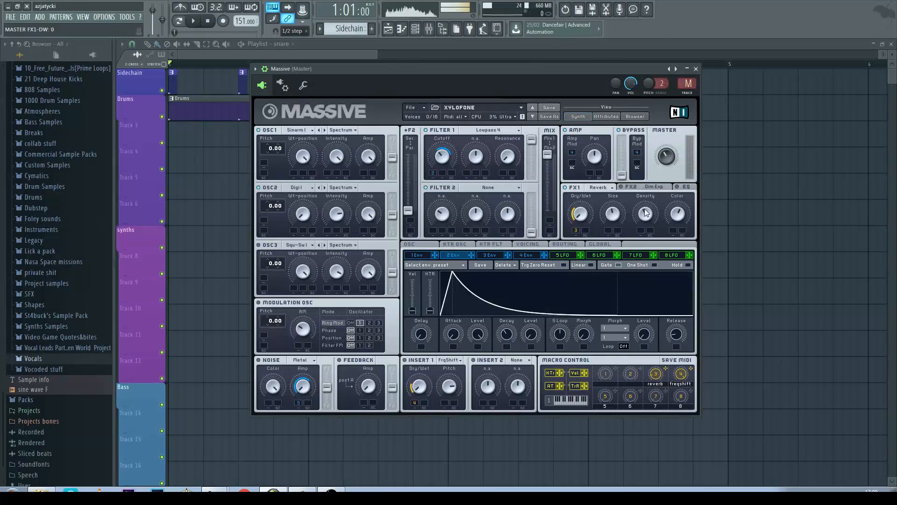
mouse_move(635, 197)
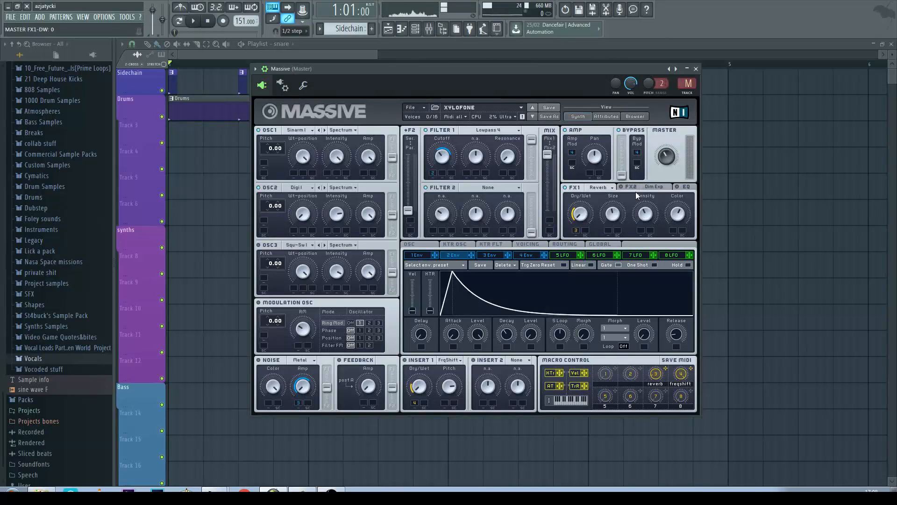
Step: Show the FX2 Dim Exp controls beside the reverb
left_click(629, 186)
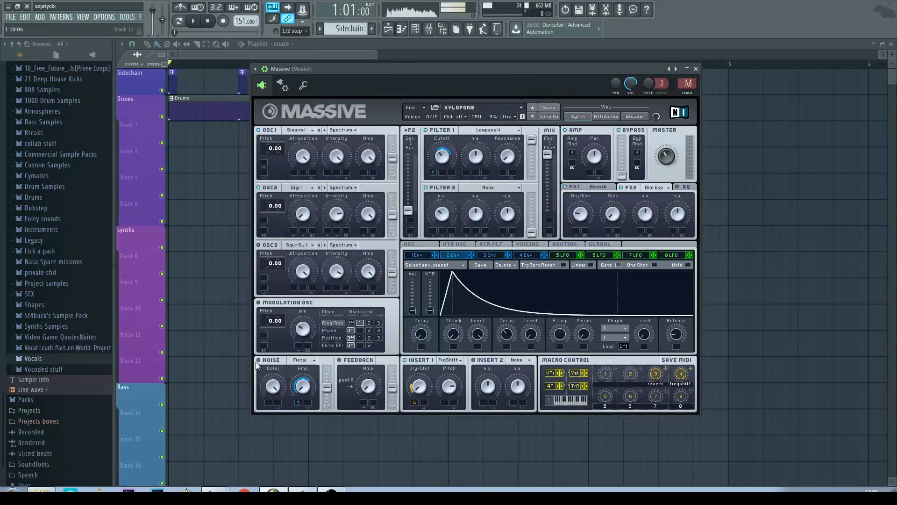
mouse_move(285, 403)
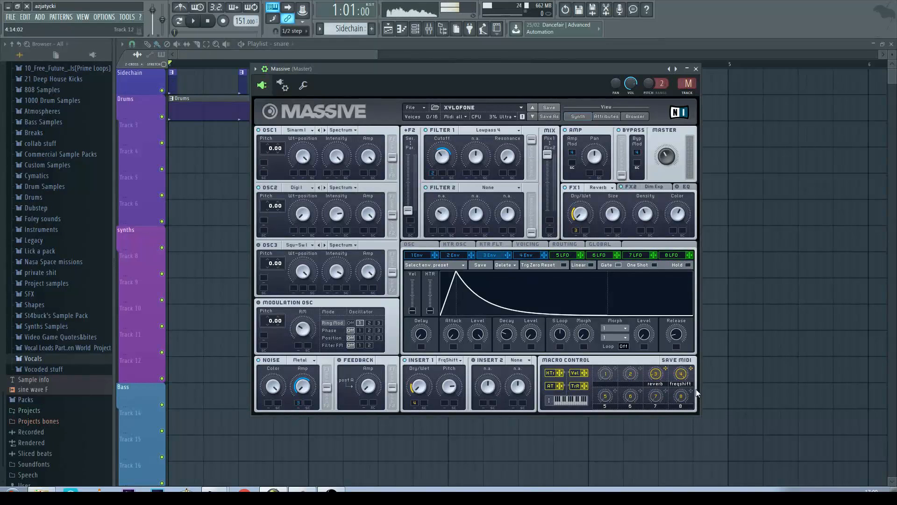
mouse_move(678, 377)
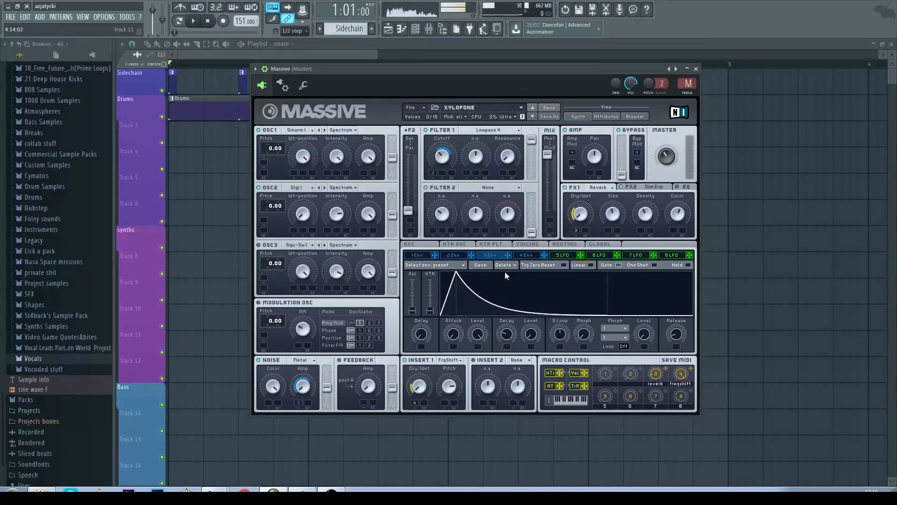
Step: Display the 4 Env tab's fast-attack decaying envelope curve
left_click(524, 255)
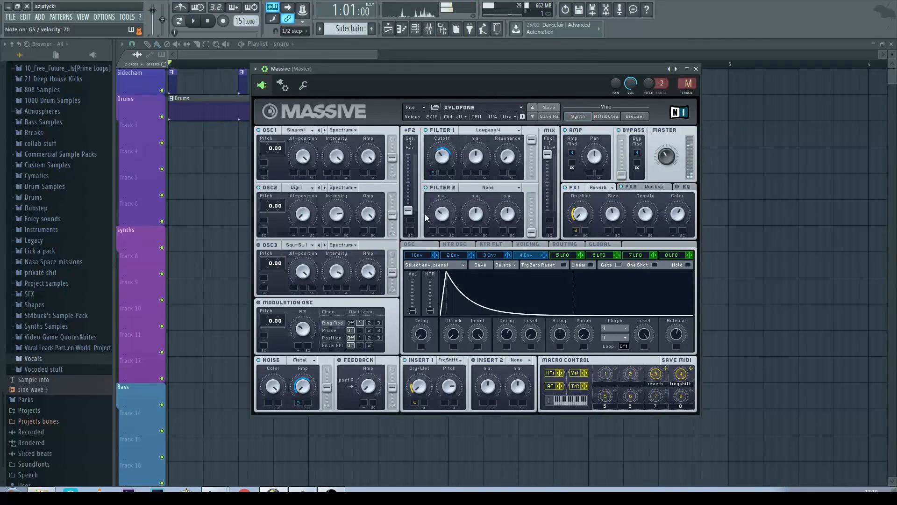
mouse_move(542, 284)
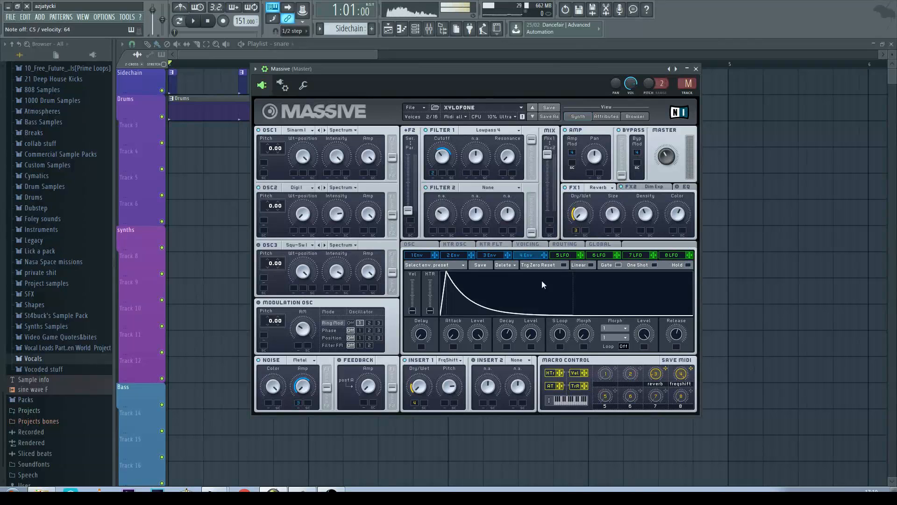
Step: View the Voicing OSC settings: pitchbend ±2, zero glide, phases restart via gate
left_click(527, 244)
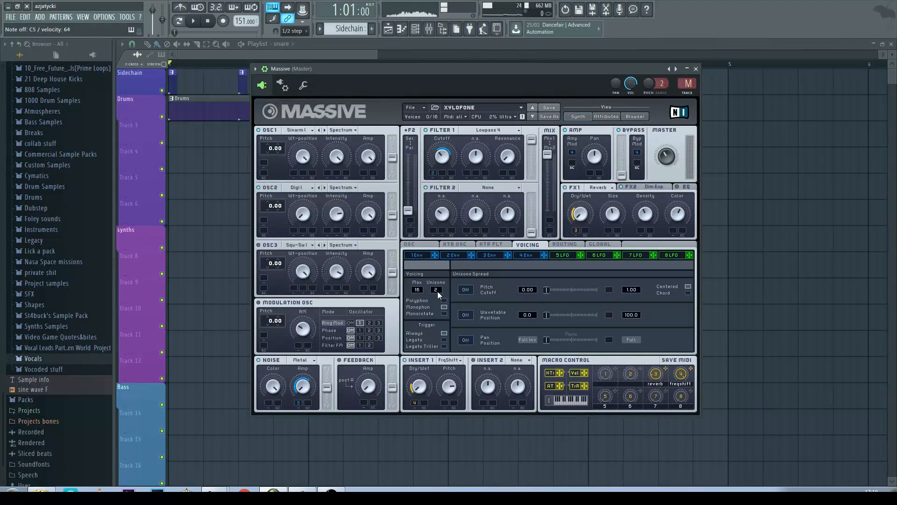
left_click(408, 244)
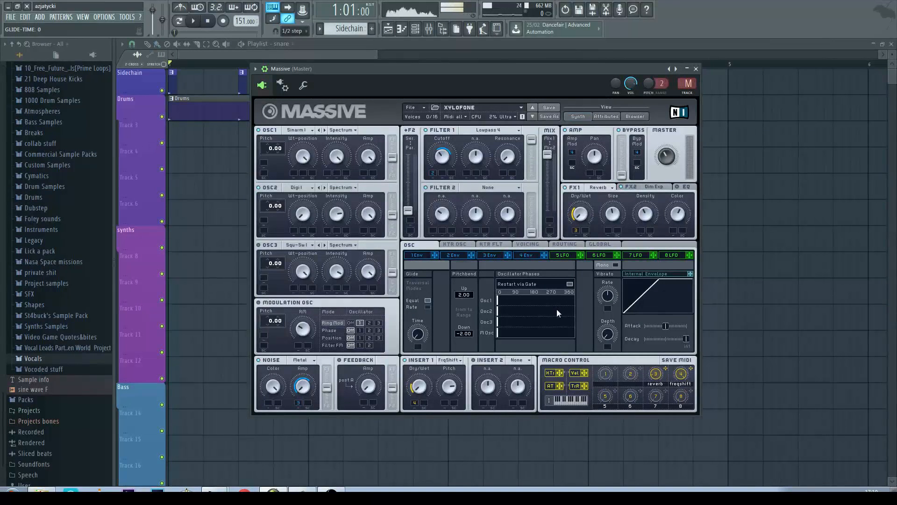
mouse_move(567, 290)
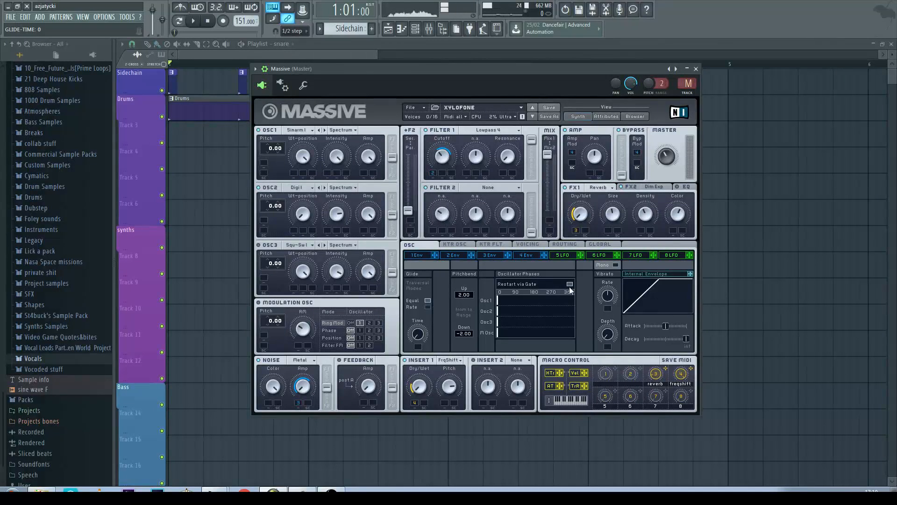
mouse_move(578, 303)
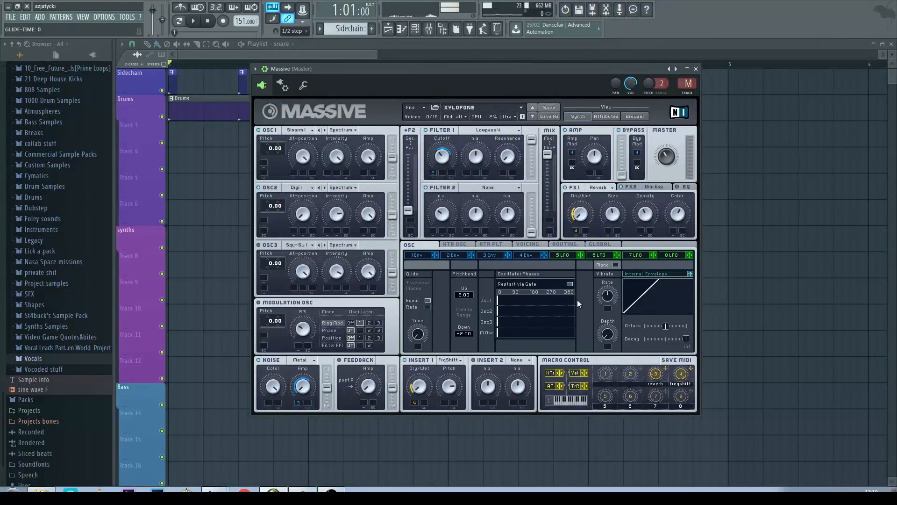